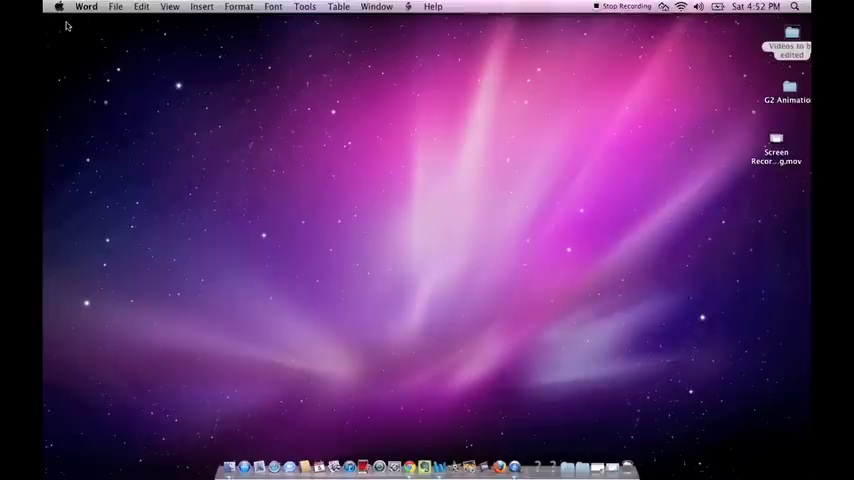
mouse_move(165, 49)
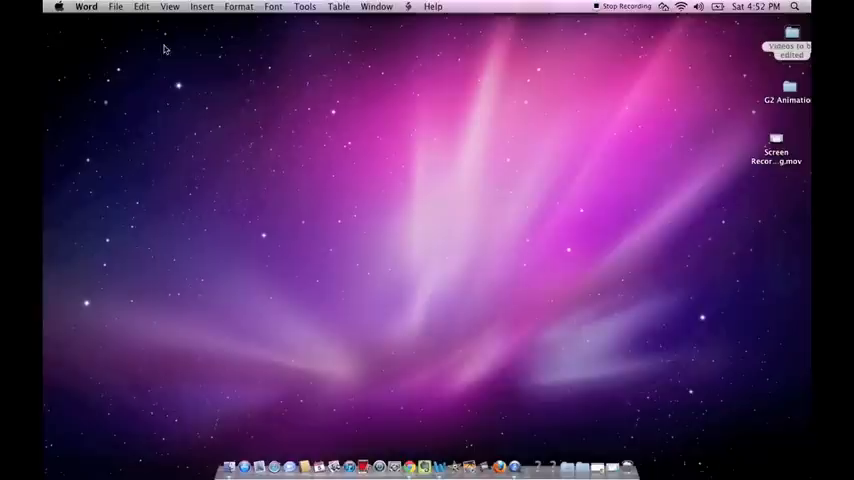
mouse_move(289, 324)
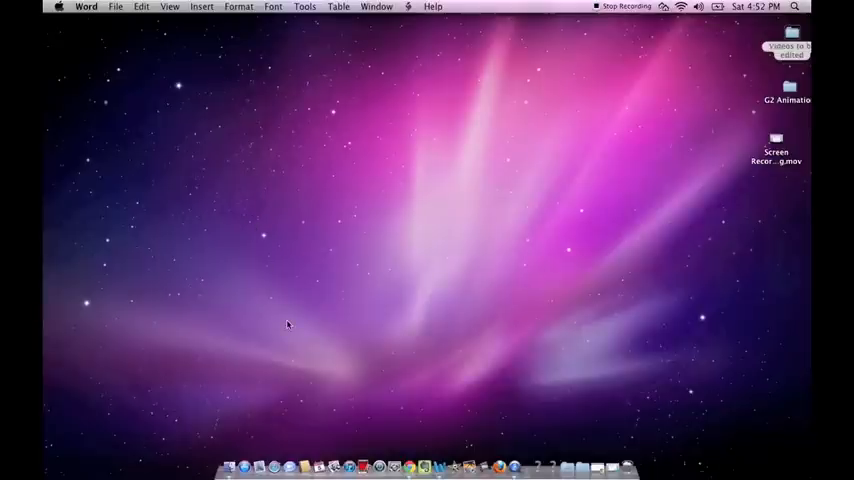
mouse_move(245, 464)
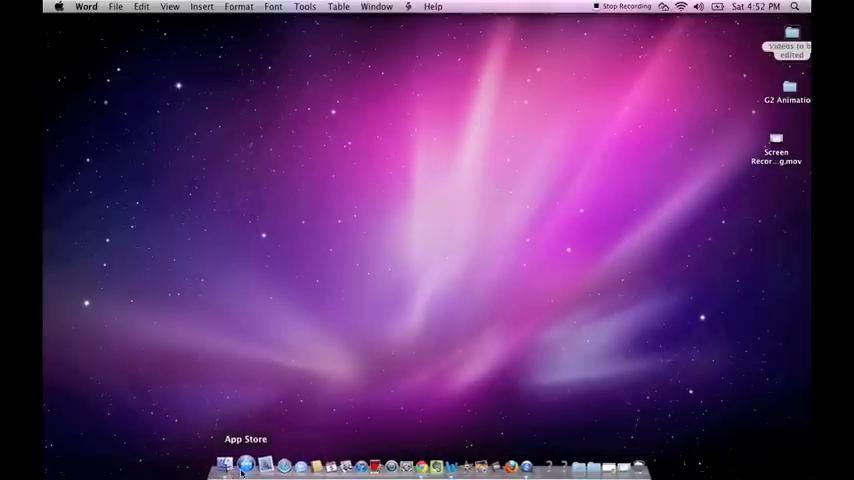
mouse_move(364, 464)
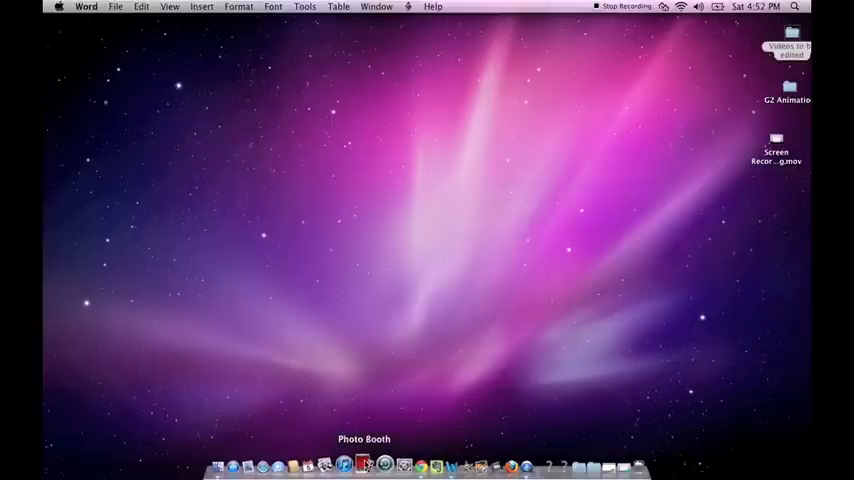
mouse_move(408, 464)
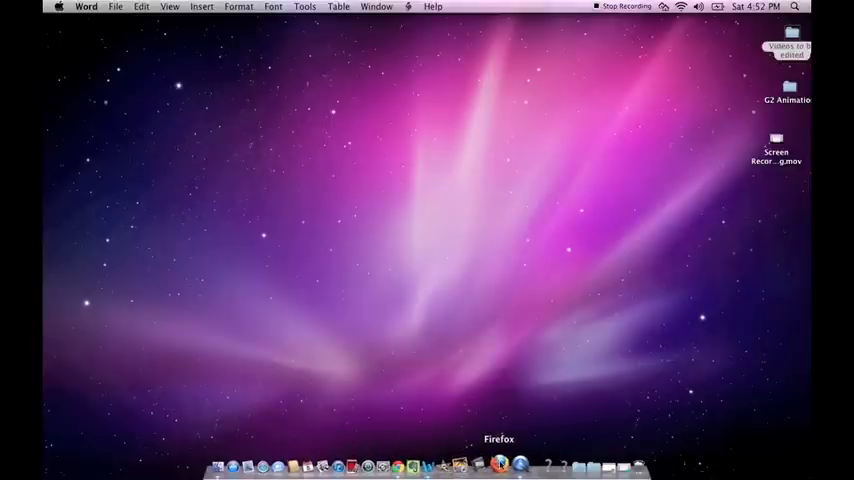
mouse_move(409, 463)
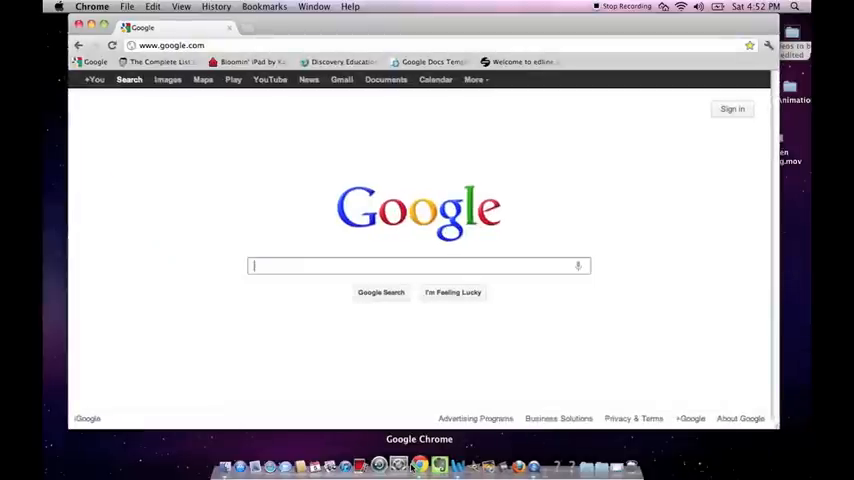
mouse_move(647, 296)
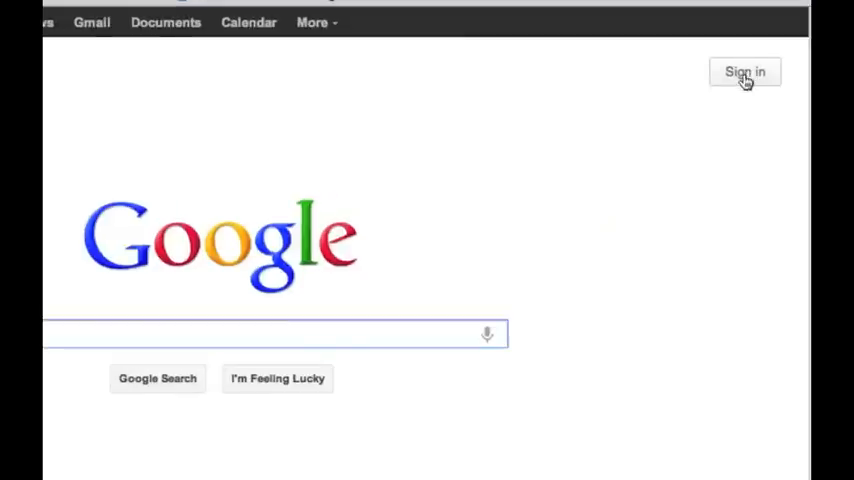
click(744, 71)
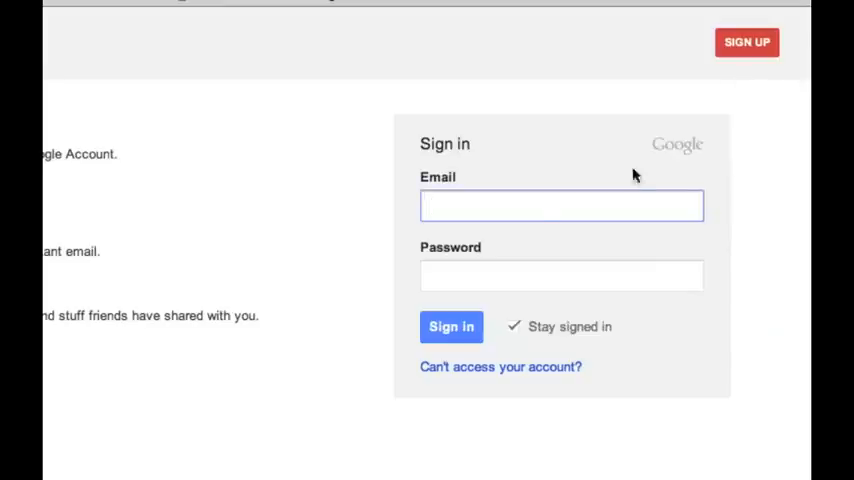
text(z)
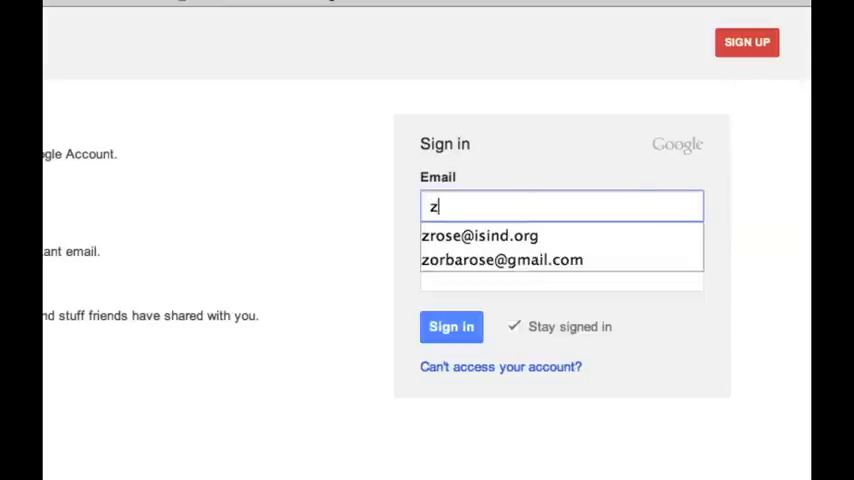
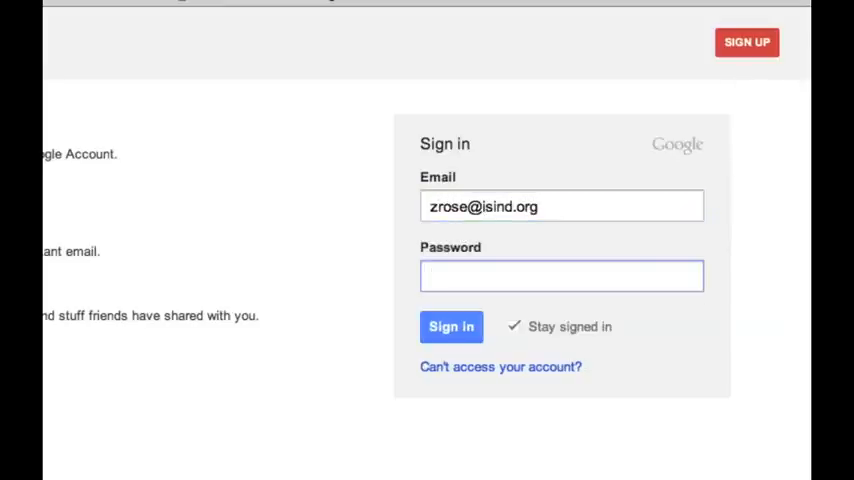
text(password)
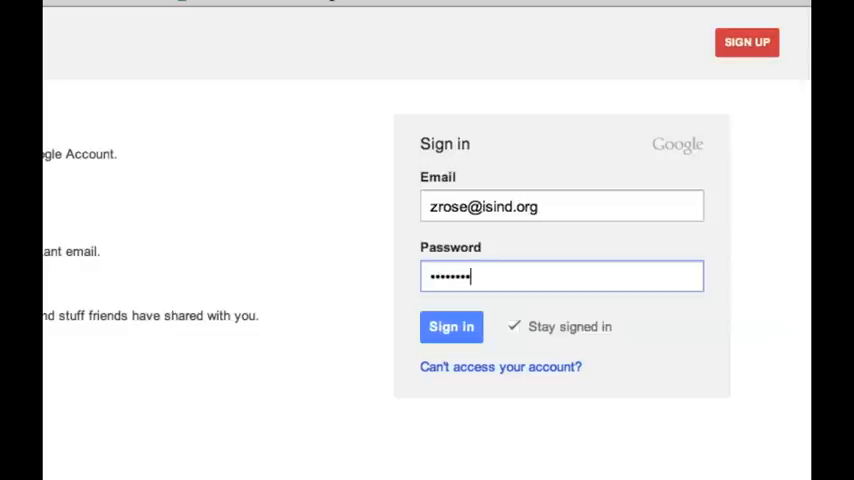
click(451, 326)
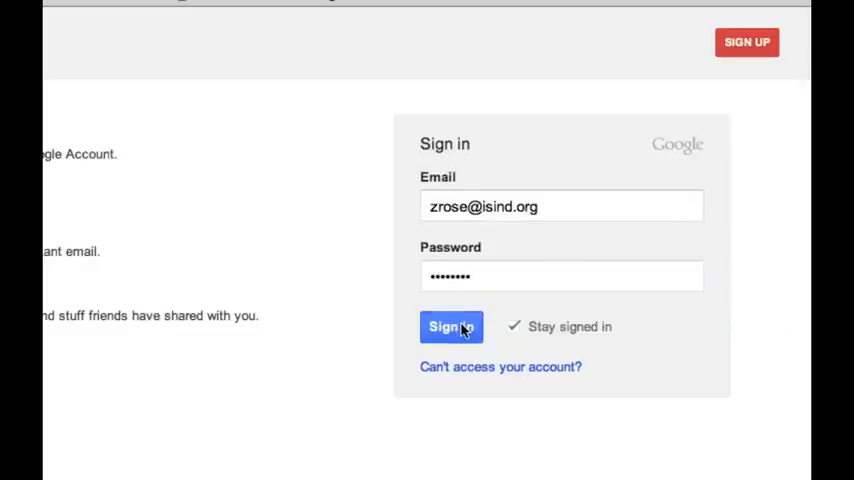
click(451, 326)
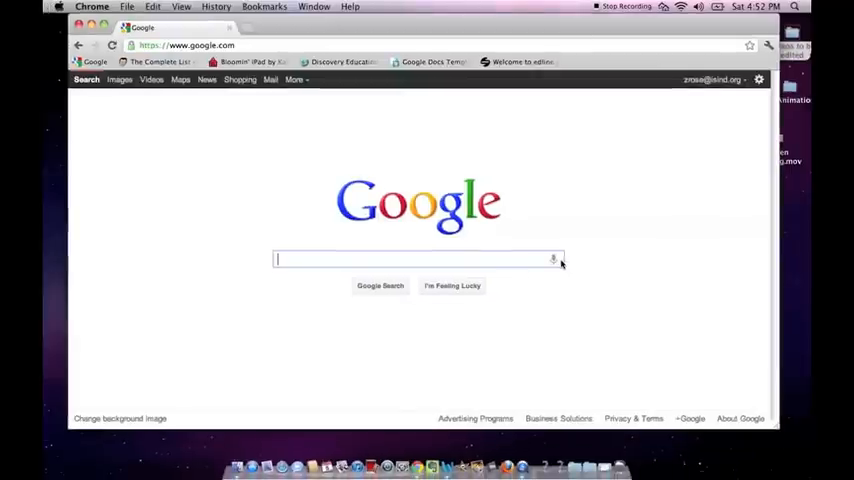
mouse_move(666, 37)
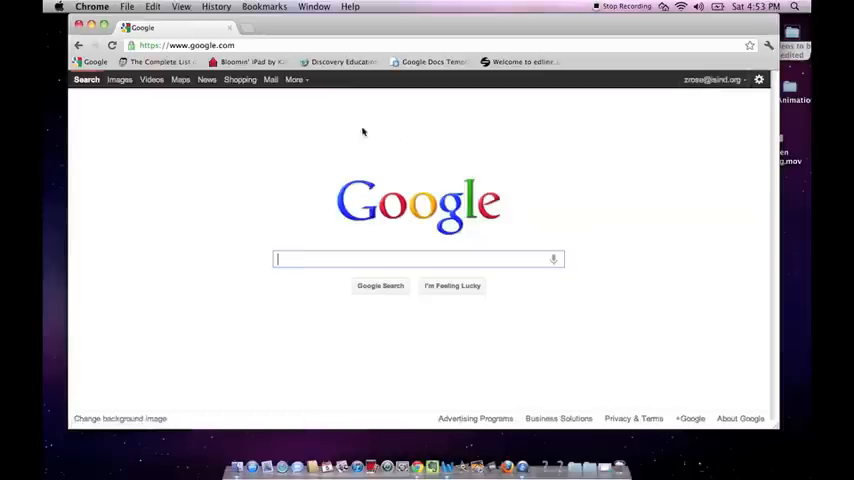
mouse_move(152, 79)
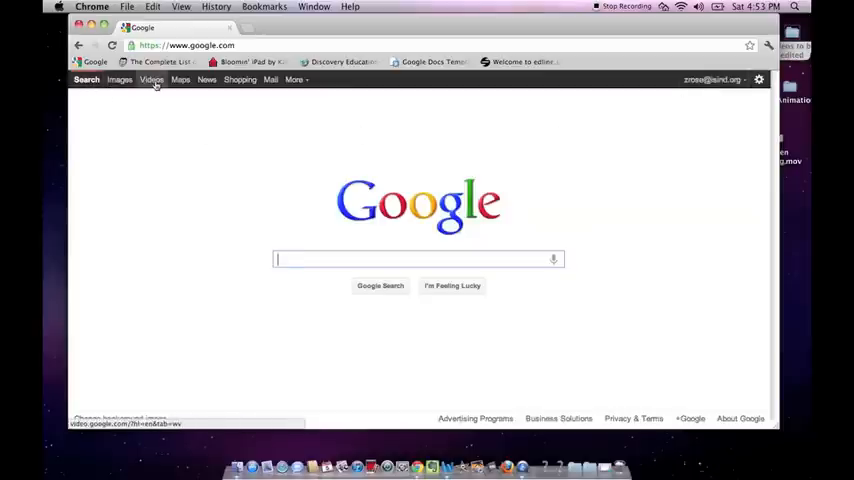
mouse_move(269, 80)
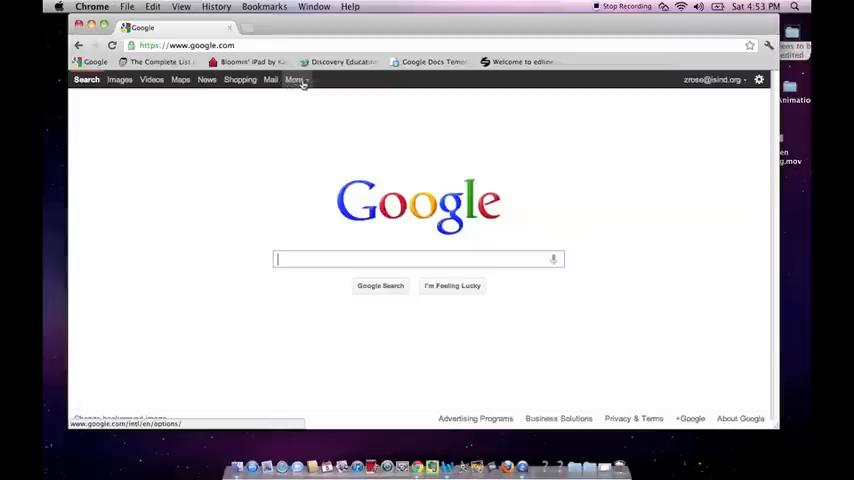
- Go to Documents from the Google bar's More menu
click(294, 80)
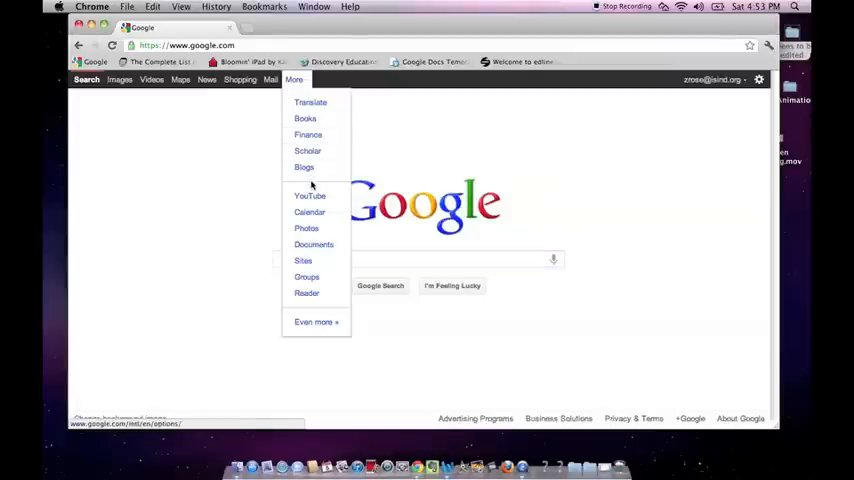
click(314, 244)
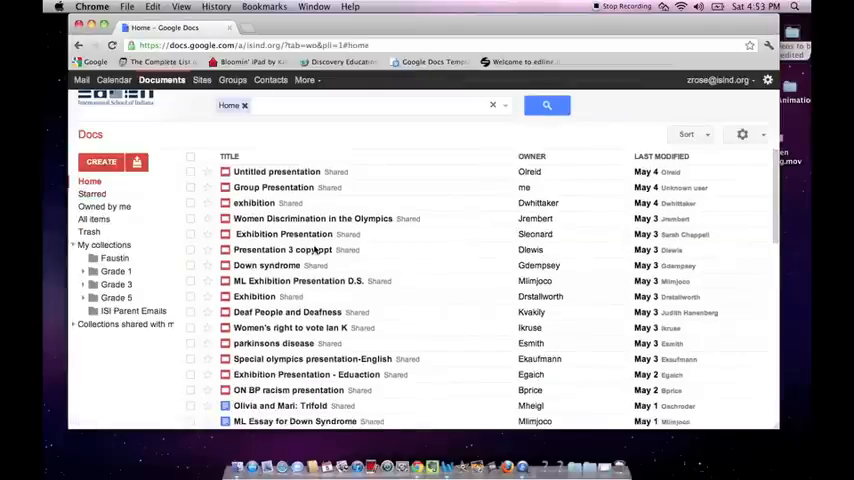
click(254, 203)
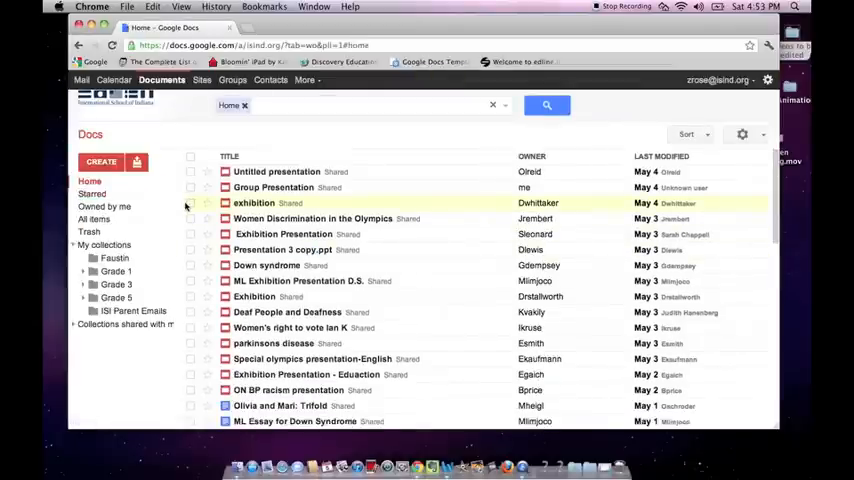
scroll(down, 3)
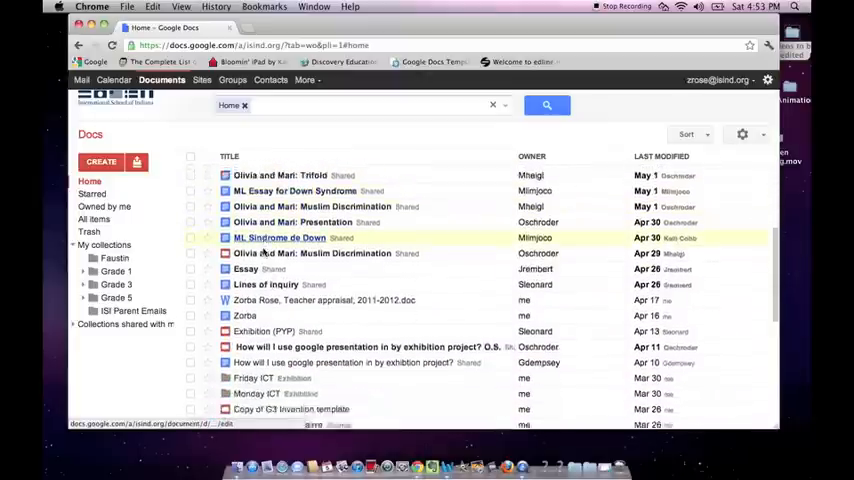
scroll(down, 3)
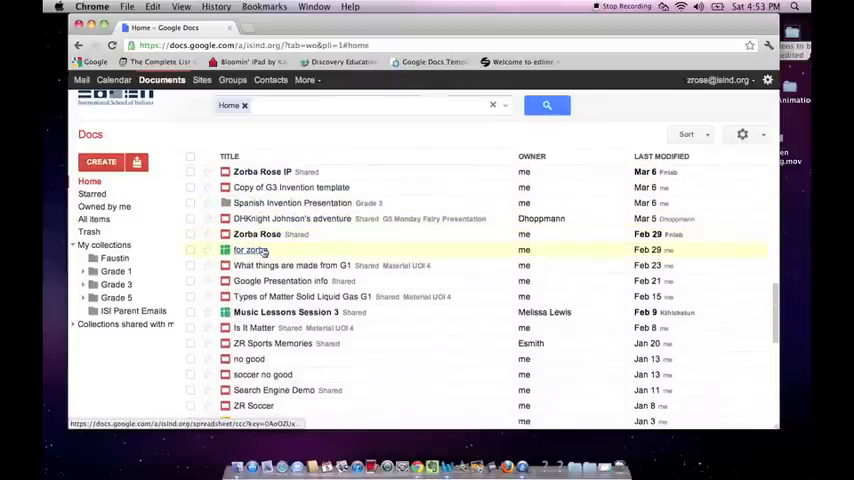